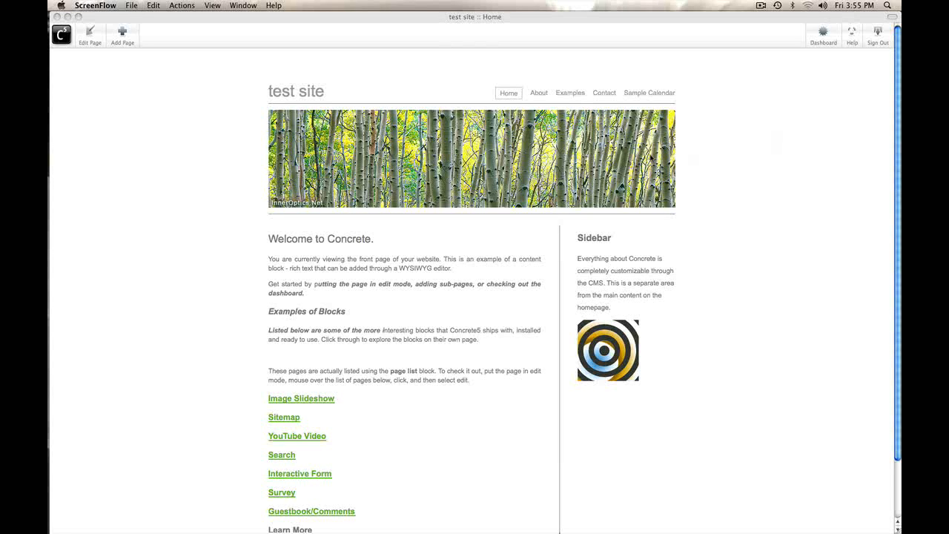
- Put the home page into edit mode and open the sidebar content block's editor
left_click(87, 5)
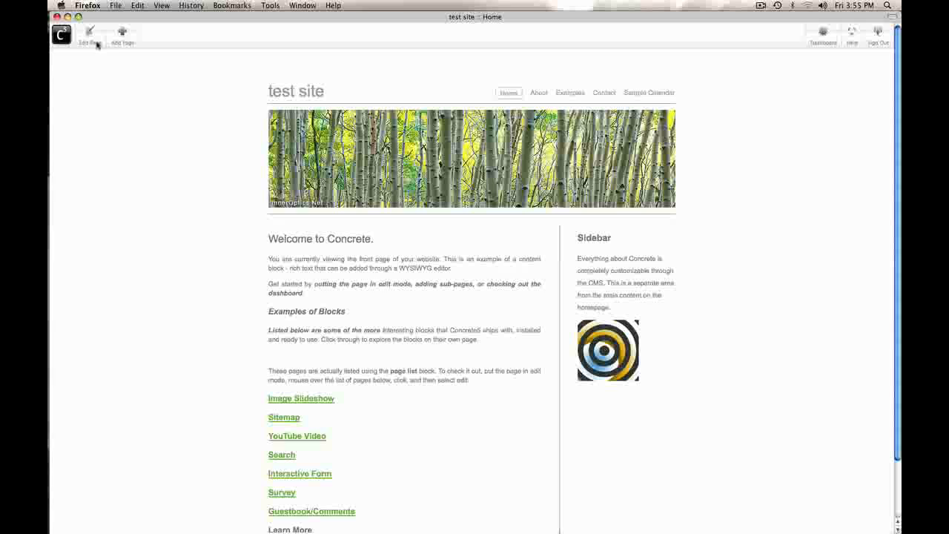
left_click(89, 33)
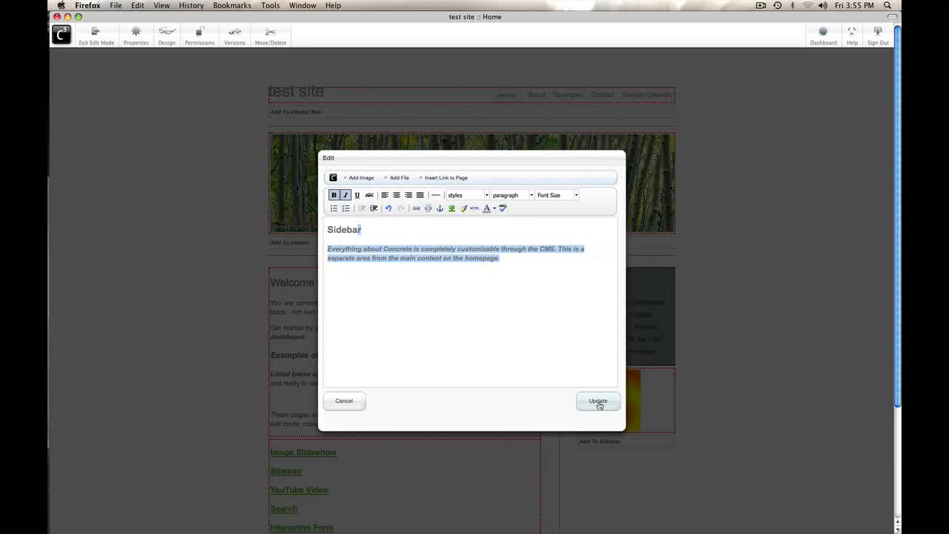
- Save the sidebar text update and copy the sidebar advertisement image block to the scrapbook
left_click(598, 400)
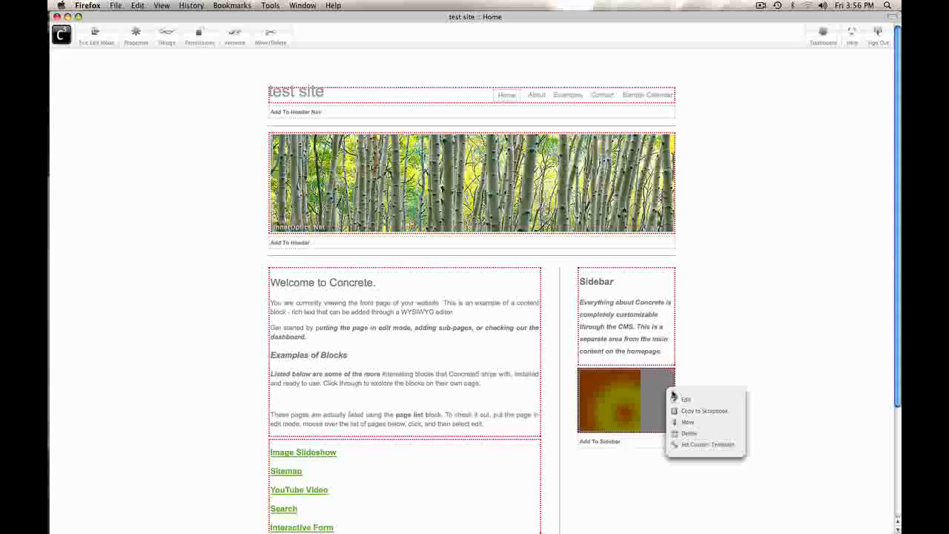
mouse_move(707, 411)
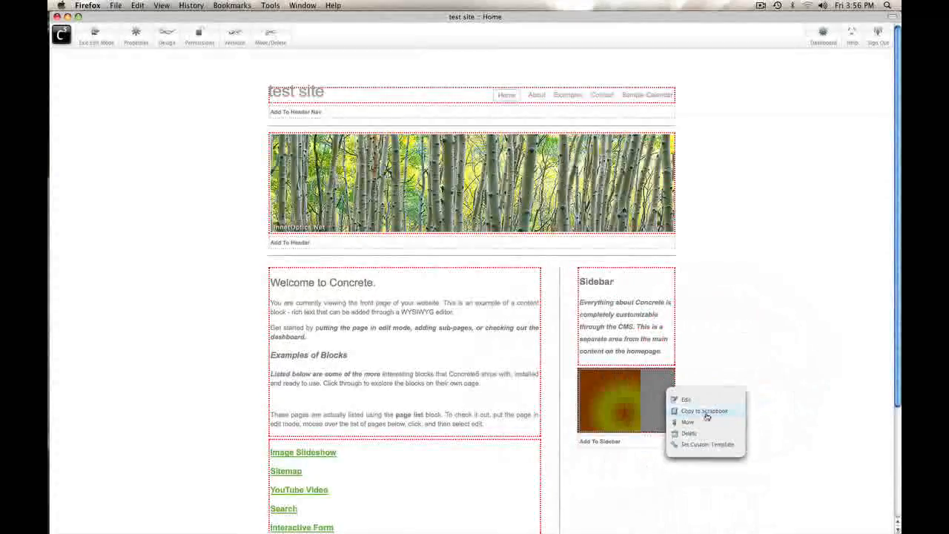
left_click(704, 411)
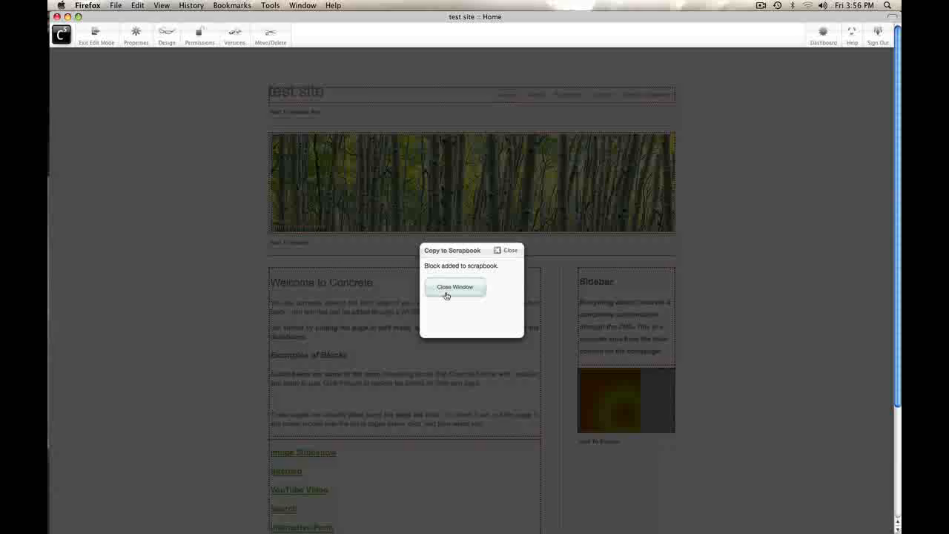
left_click(455, 287)
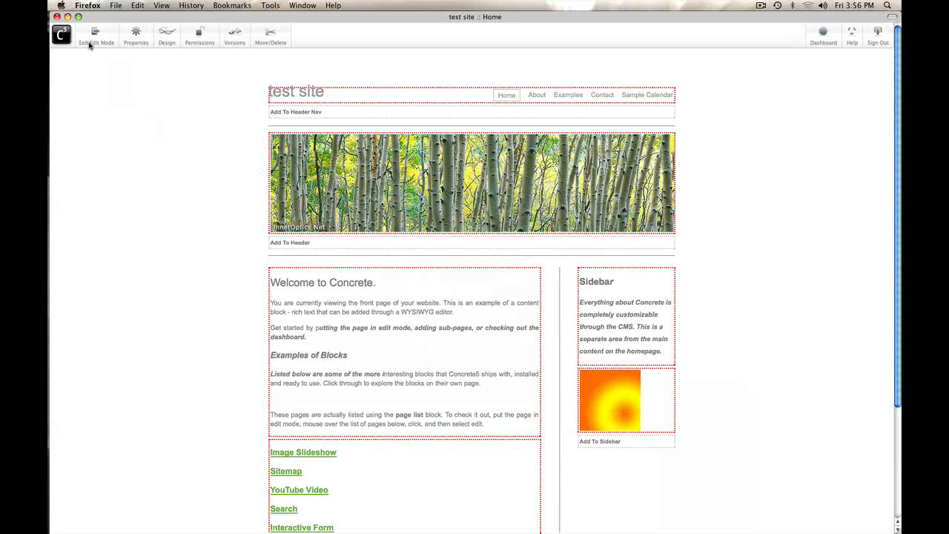
- Exit edit mode, discarding the home page edits, and go to the About page
left_click(97, 35)
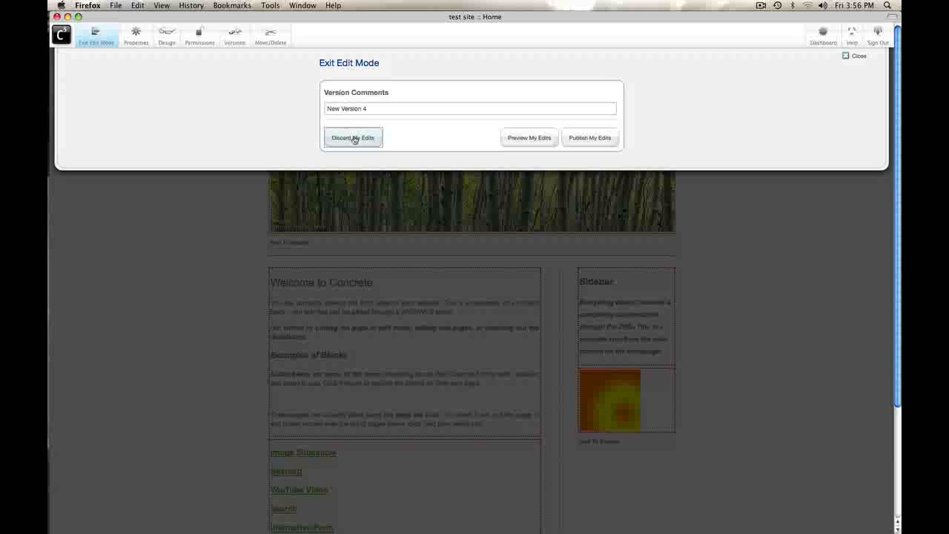
left_click(354, 137)
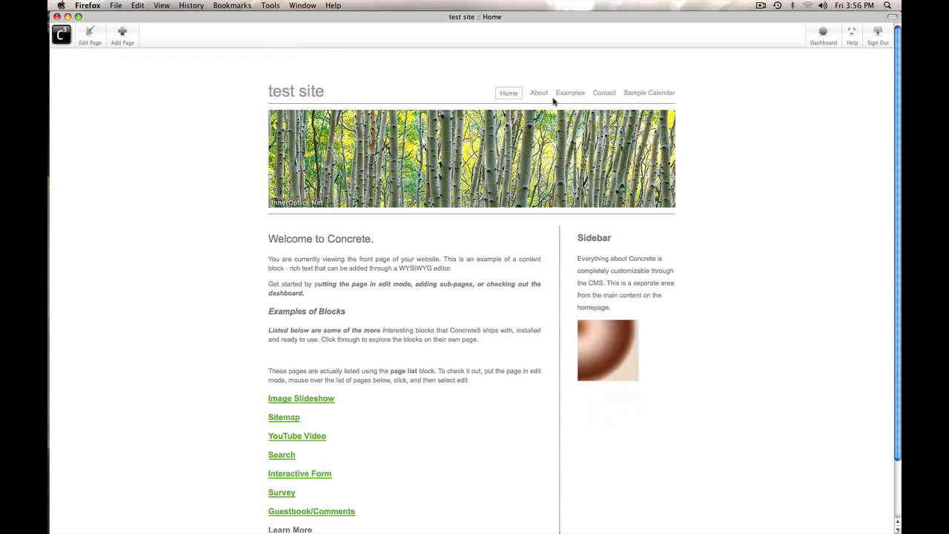
left_click(539, 93)
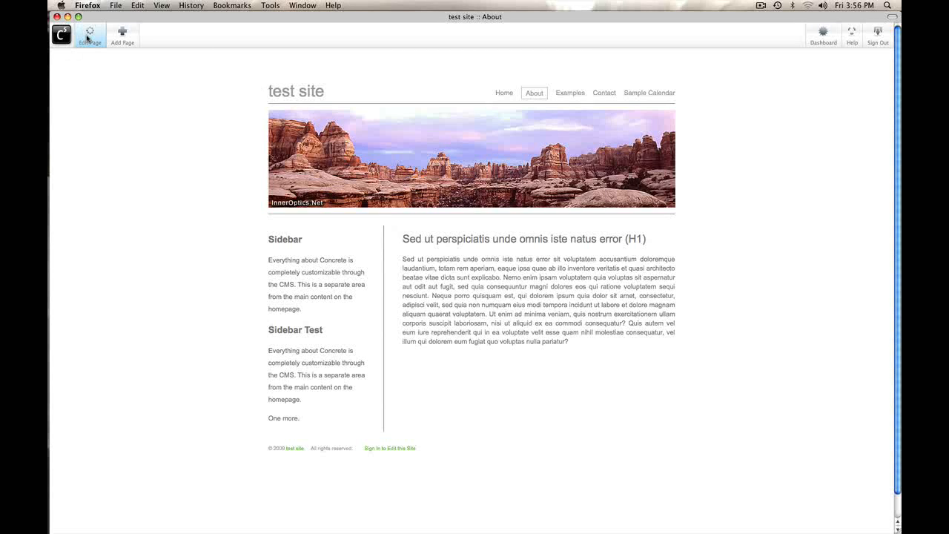
- Add the scrapbook's Advertisement block to the About page sidebar and begin exiting edit mode
left_click(89, 33)
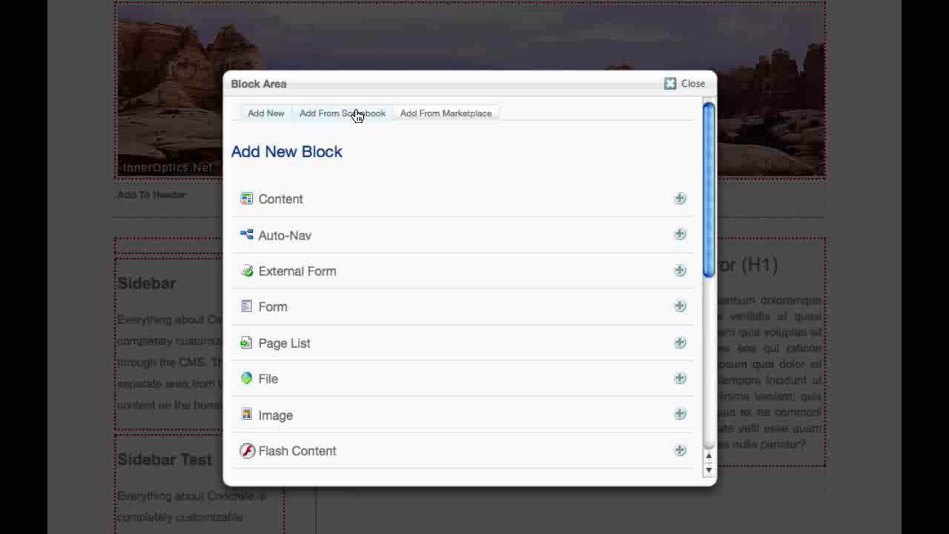
left_click(342, 113)
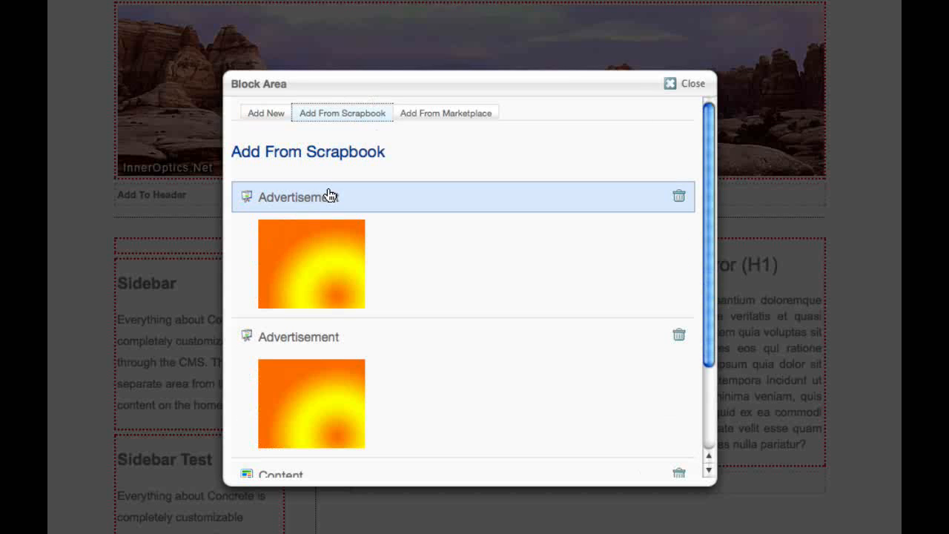
left_click(686, 83)
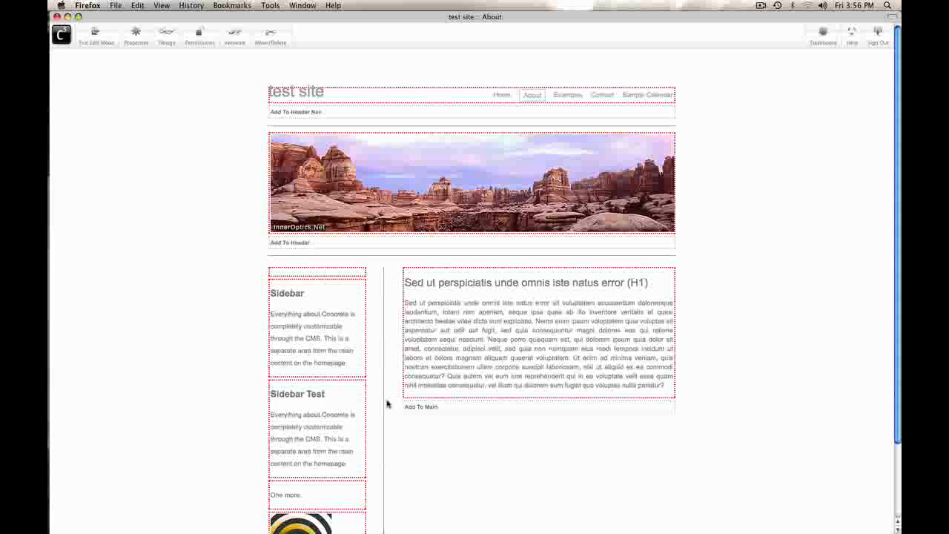
left_click(96, 34)
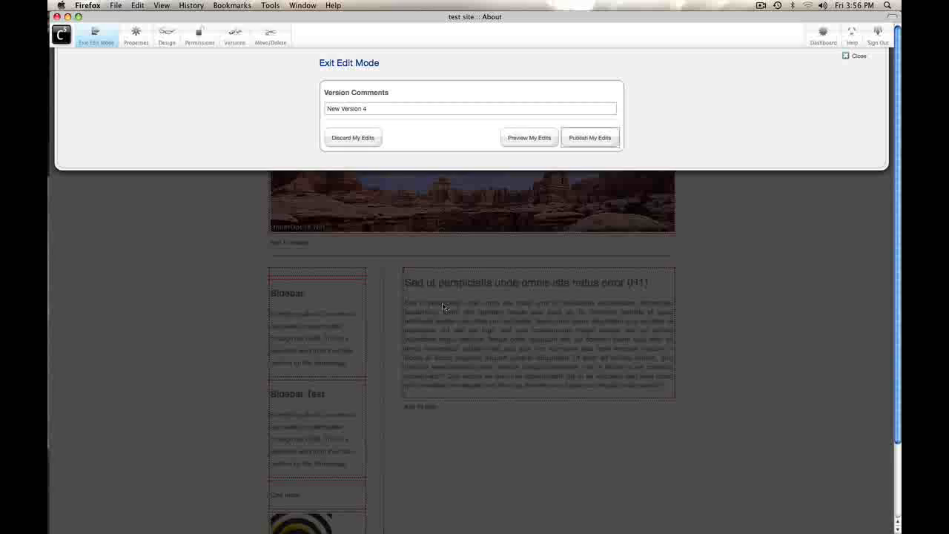
- Publish the About page edits, then visit the Examples and Contact pages
left_click(590, 138)
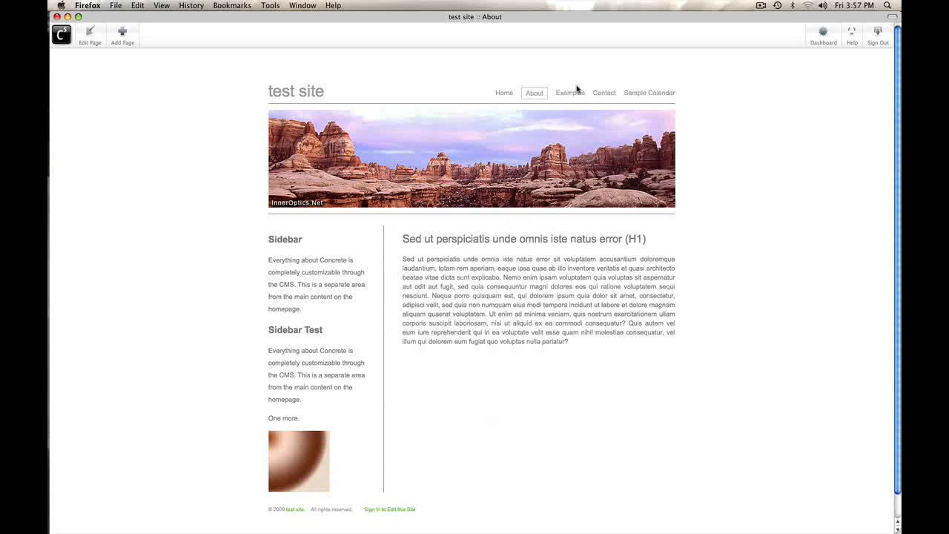
left_click(570, 93)
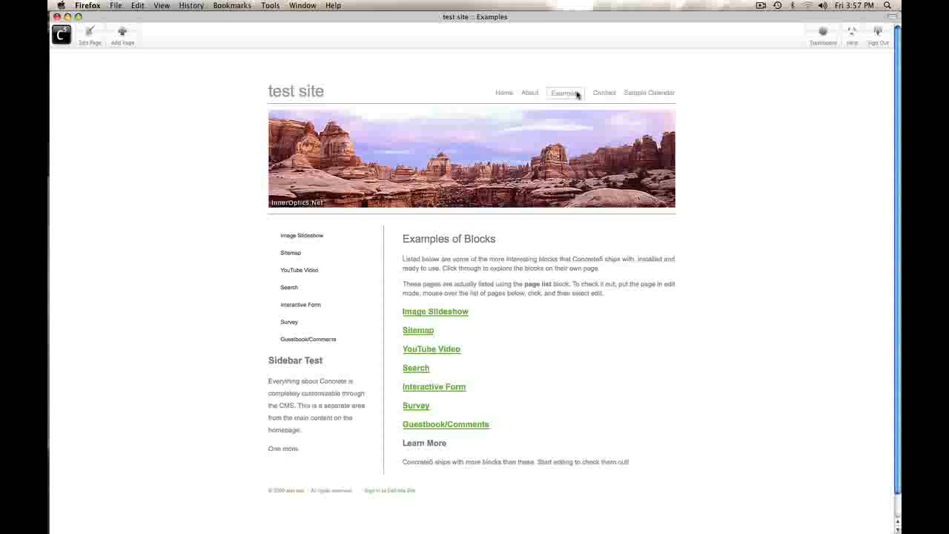
left_click(604, 93)
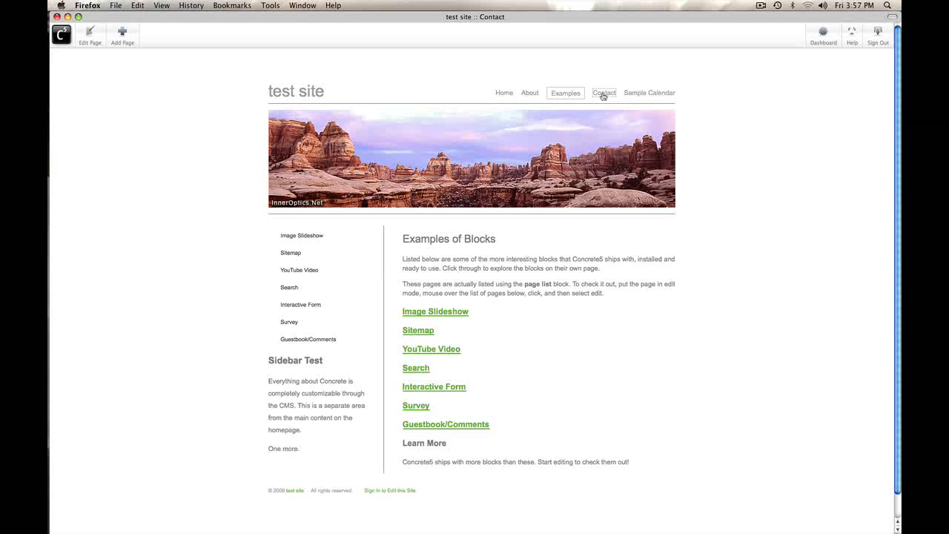
left_click(604, 92)
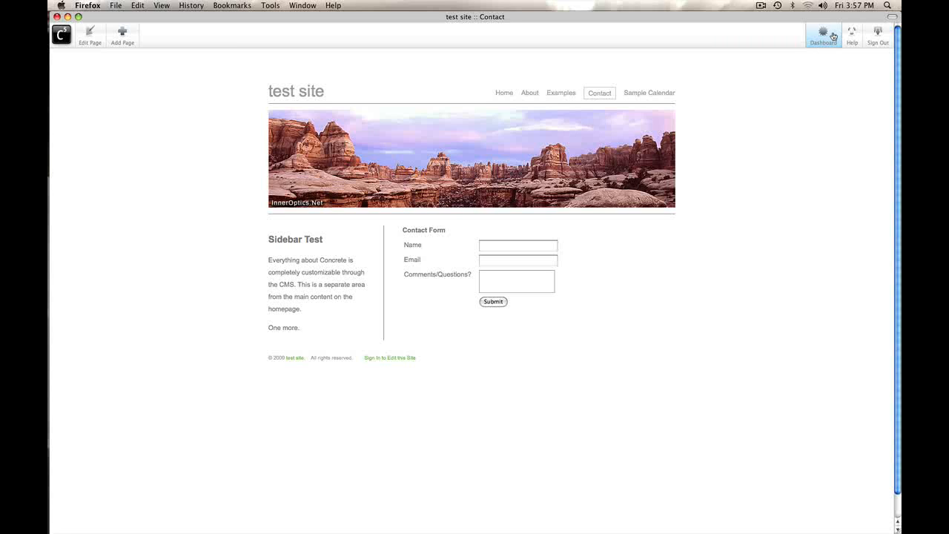
- Go to Dashboard > Pages and Themes and view the Page Types list
left_click(822, 34)
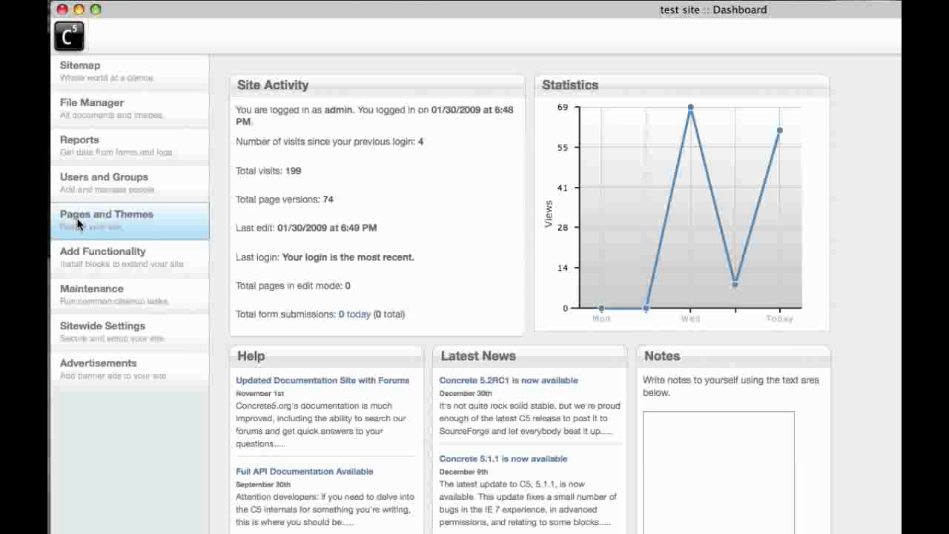
left_click(106, 219)
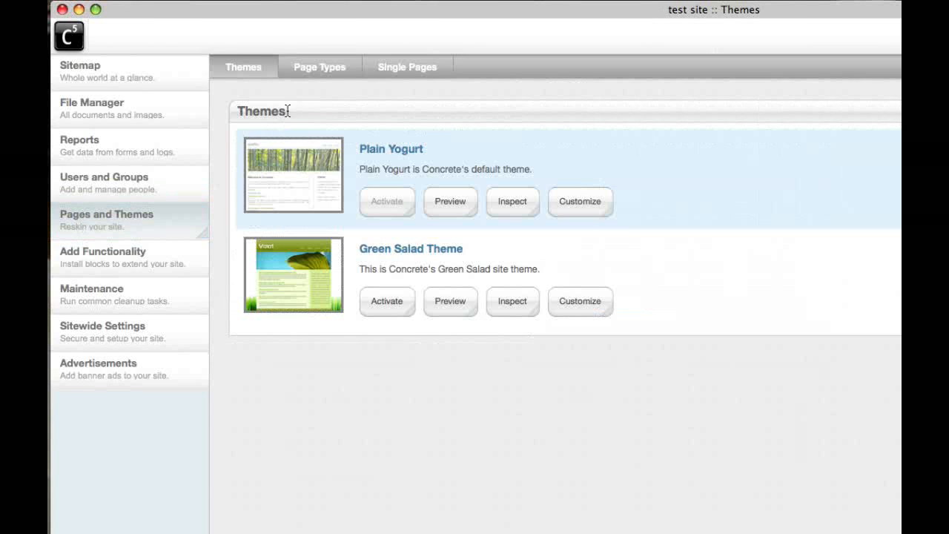
left_click(304, 65)
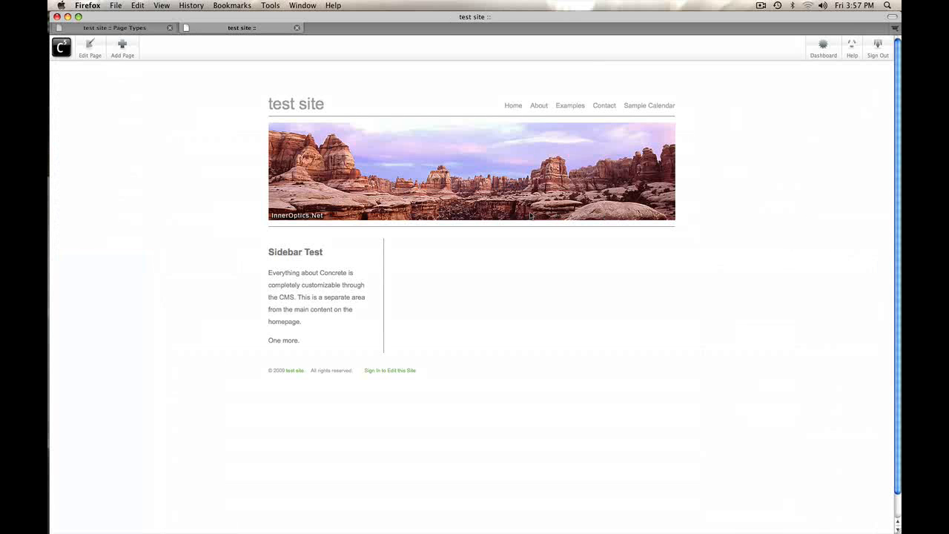
mouse_move(108, 69)
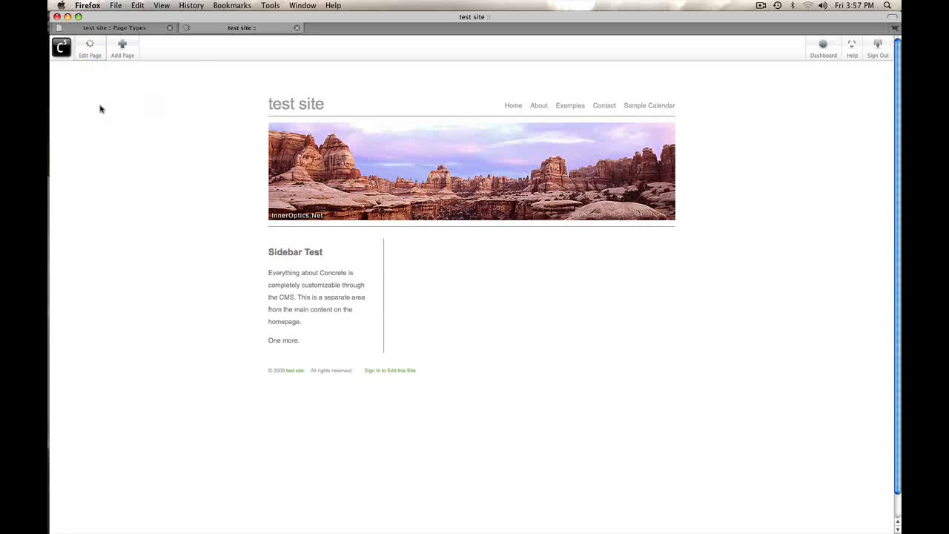
- Edit the page type defaults and add the scrapbook Advertisement block to the sidebar
left_click(90, 47)
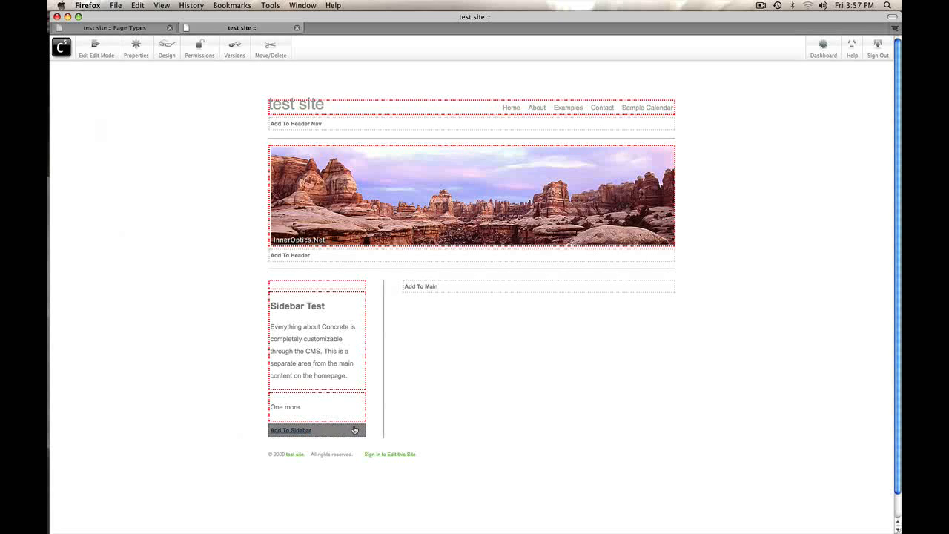
left_click(290, 430)
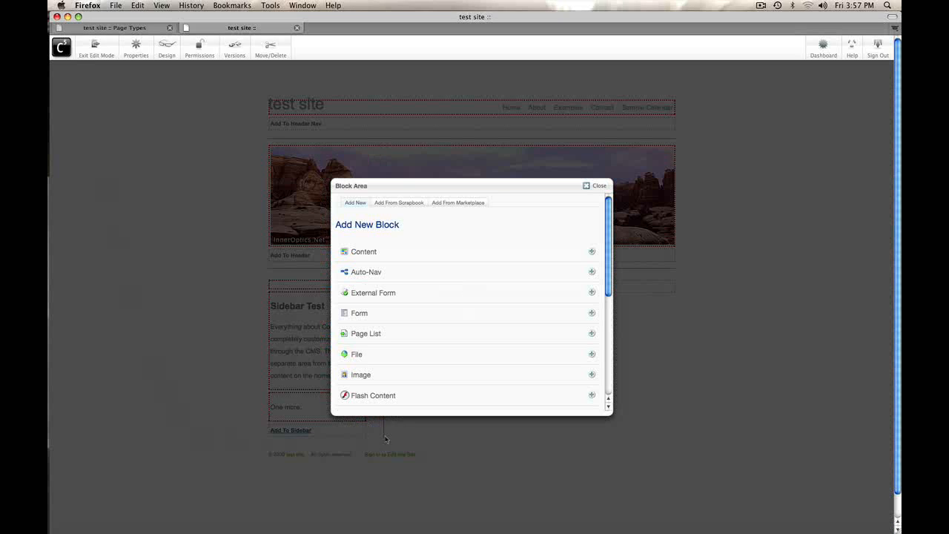
left_click(399, 202)
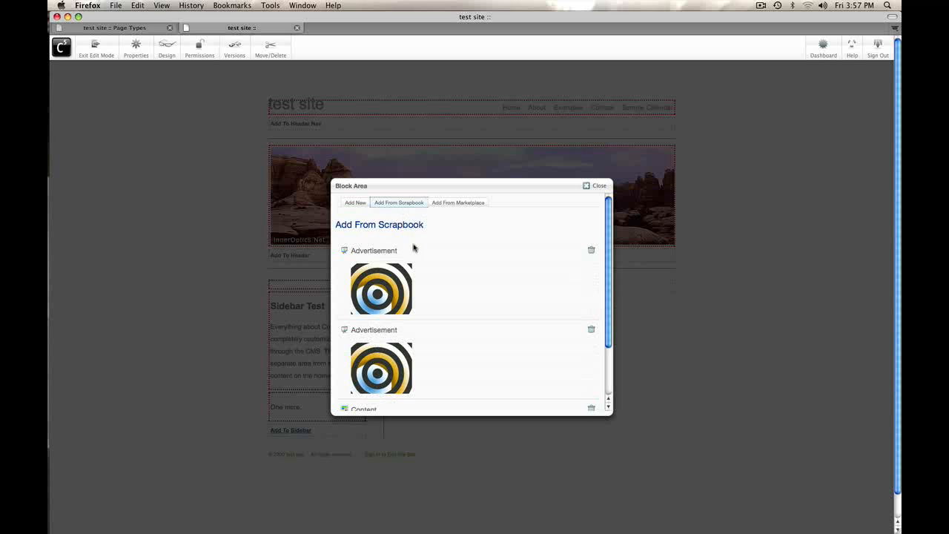
left_click(374, 250)
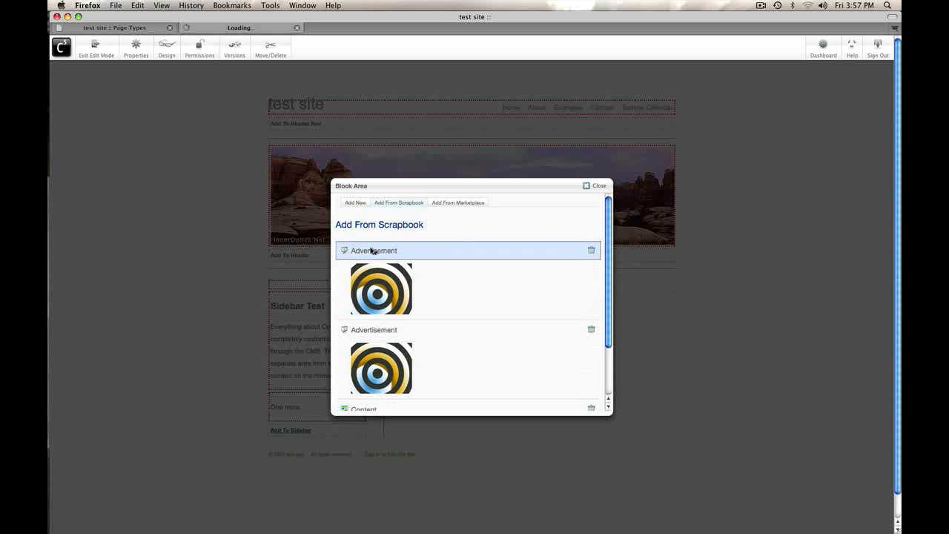
left_click(599, 185)
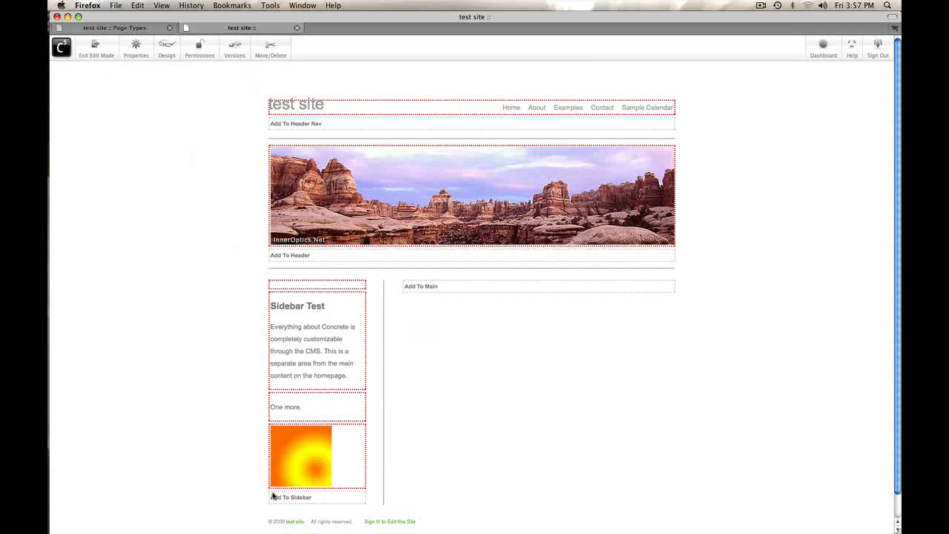
mouse_move(447, 358)
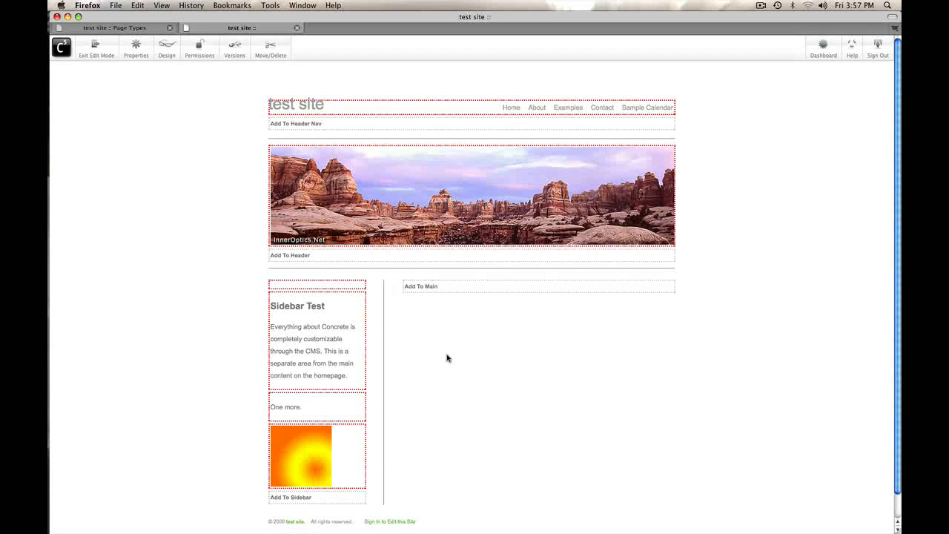
mouse_move(423, 418)
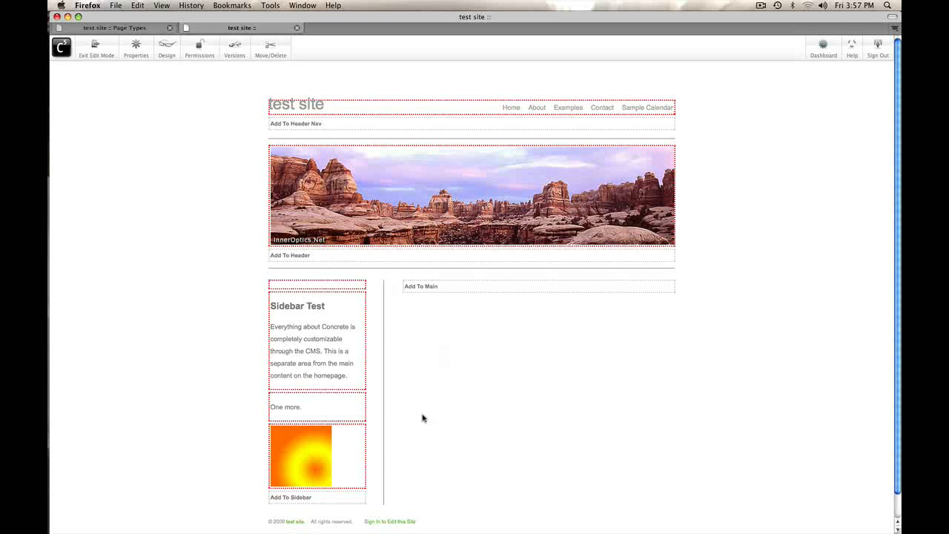
mouse_move(581, 438)
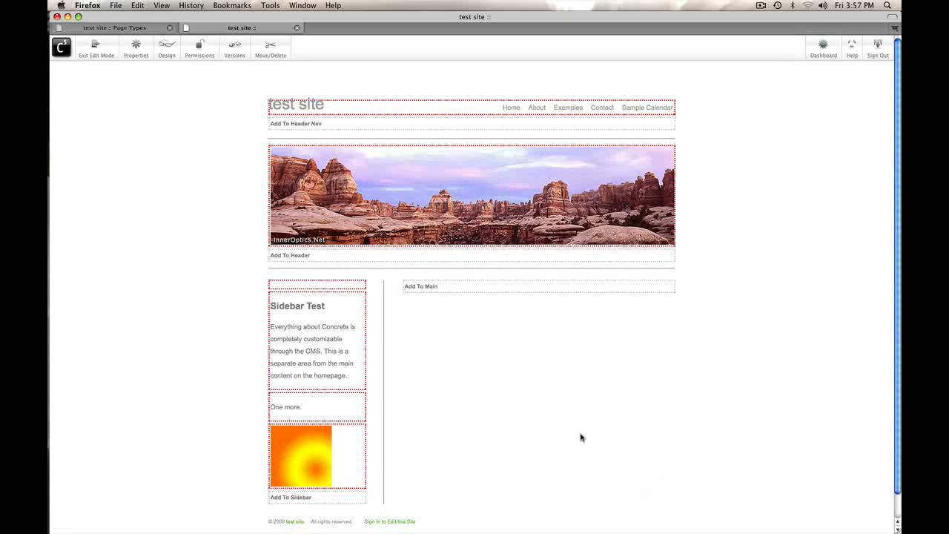
mouse_move(564, 434)
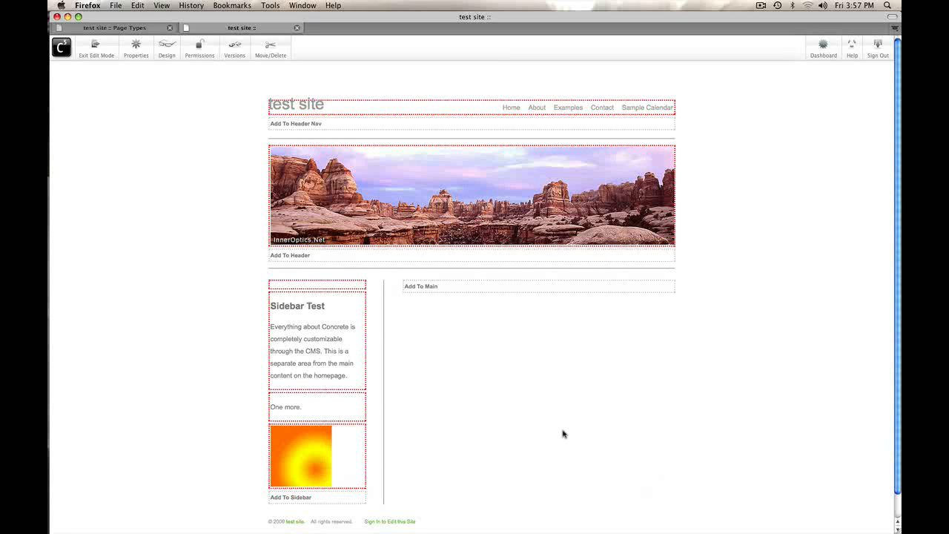
mouse_move(405, 448)
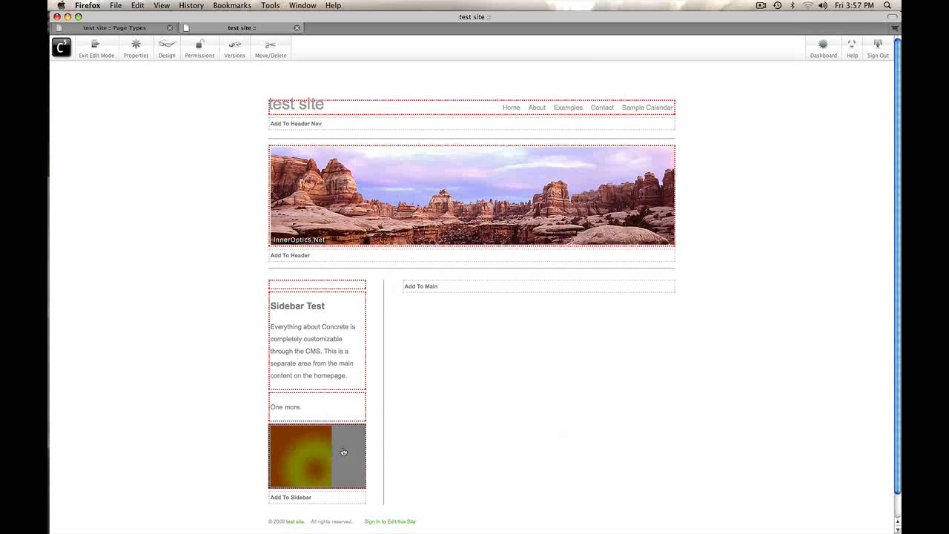
- Set up the sidebar image block on the About child page
right_click(343, 453)
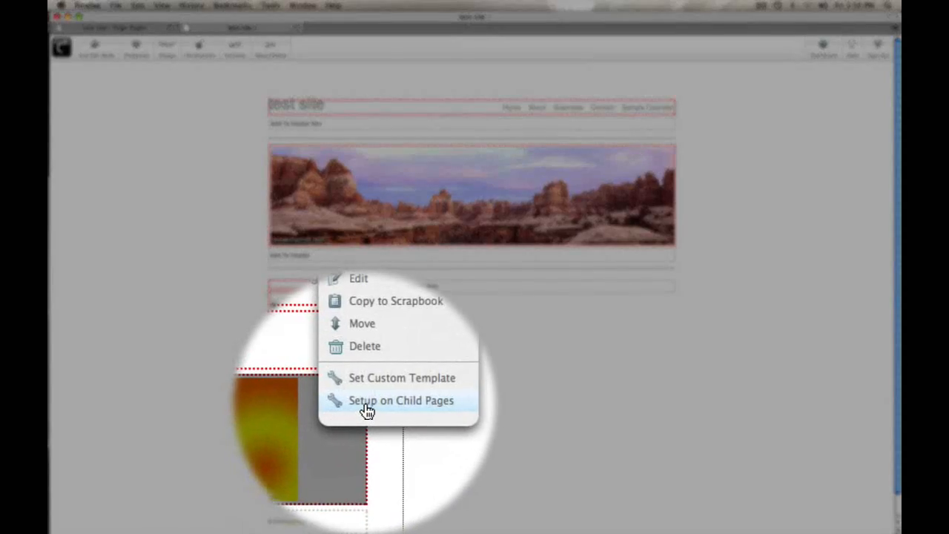
left_click(401, 400)
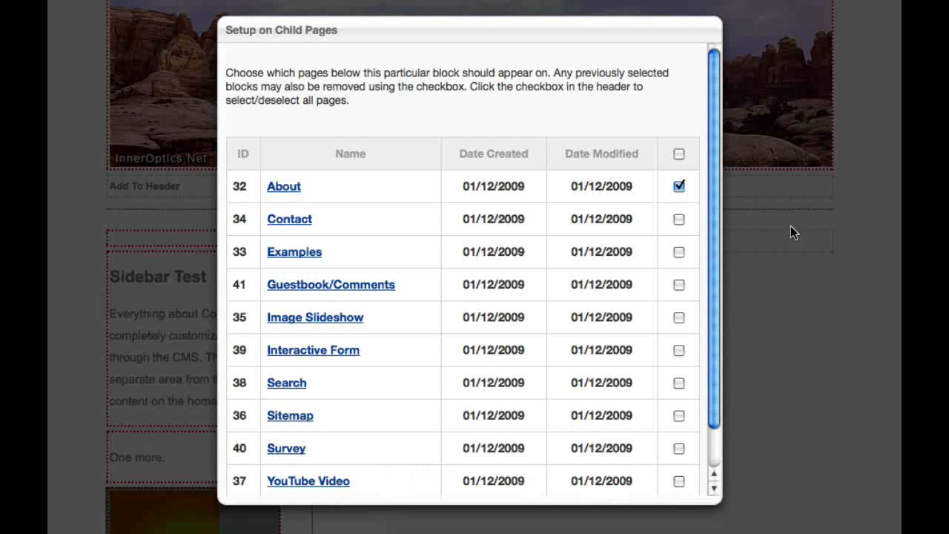
scroll("down", 3)
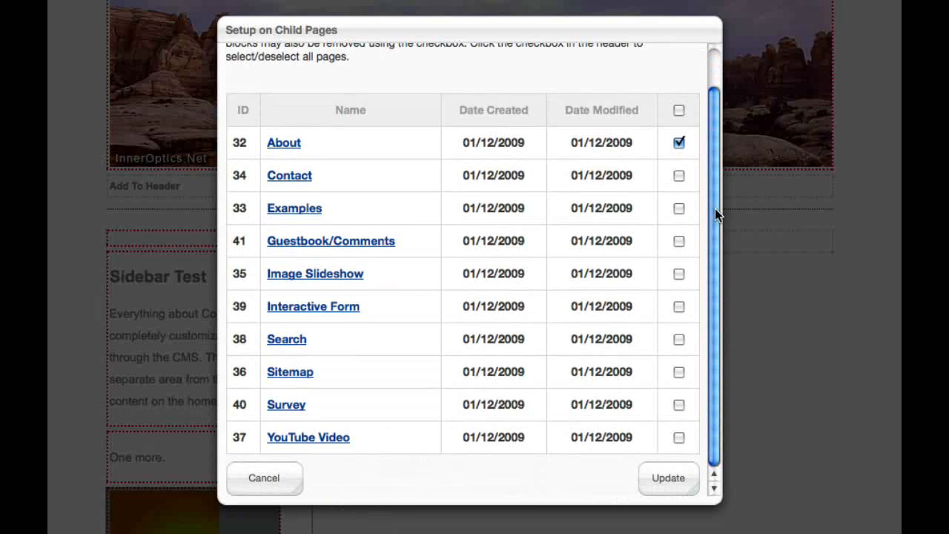
mouse_move(649, 162)
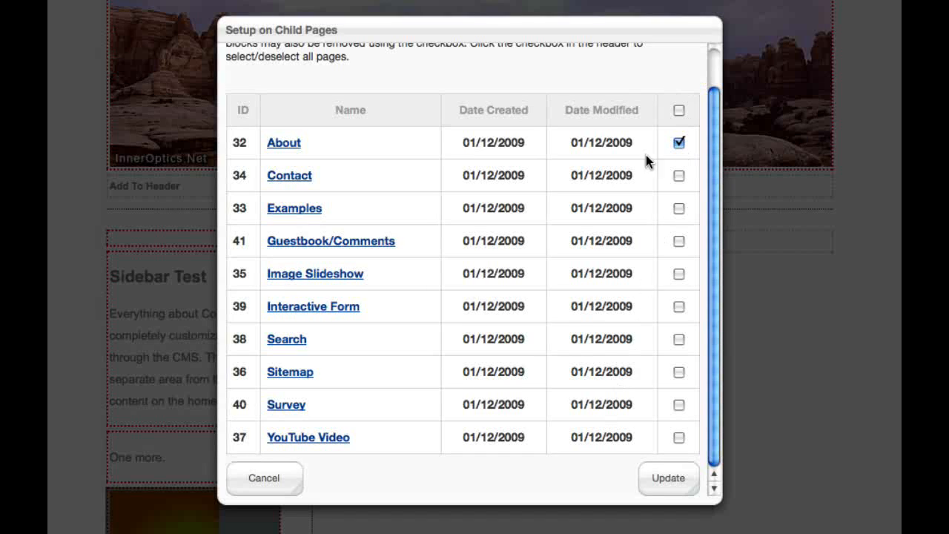
left_click(678, 110)
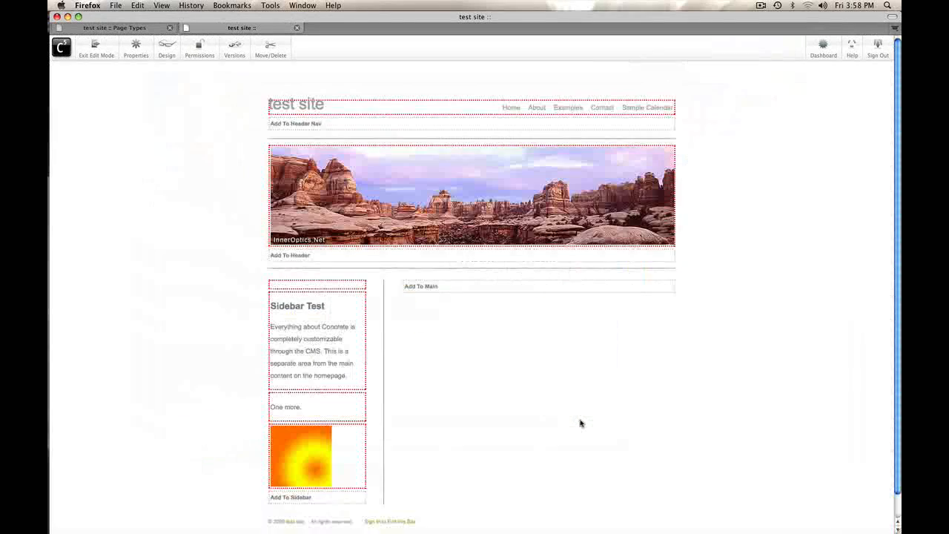
- Exit edit mode and publish the page type default edits
left_click(96, 47)
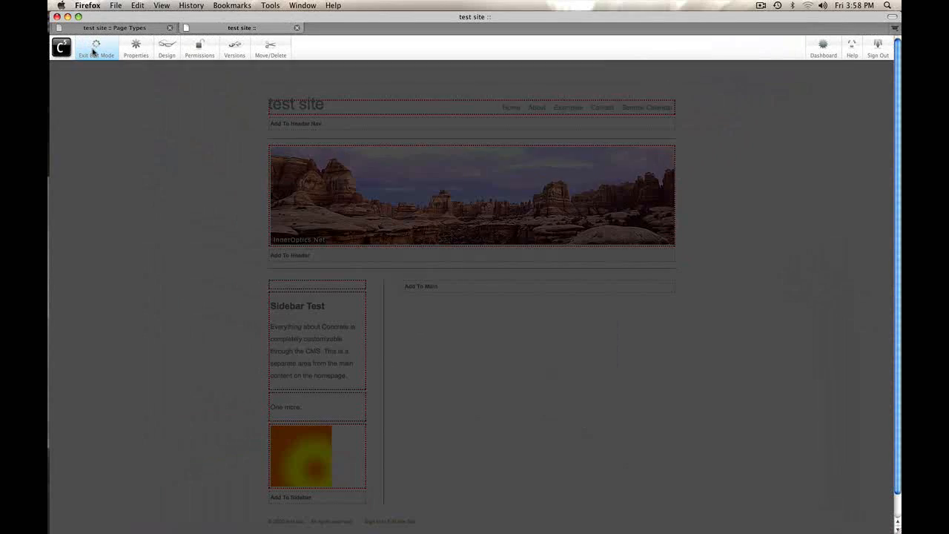
left_click(96, 48)
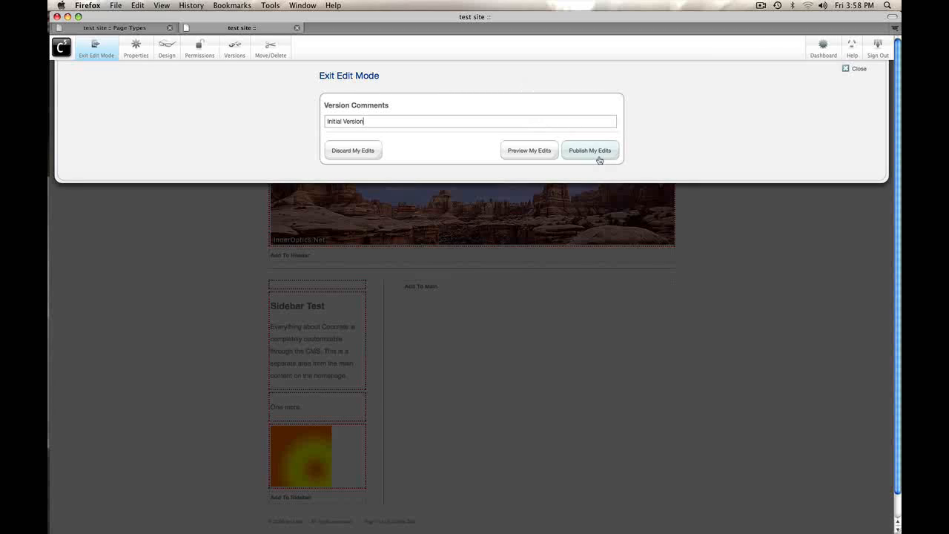
left_click(590, 151)
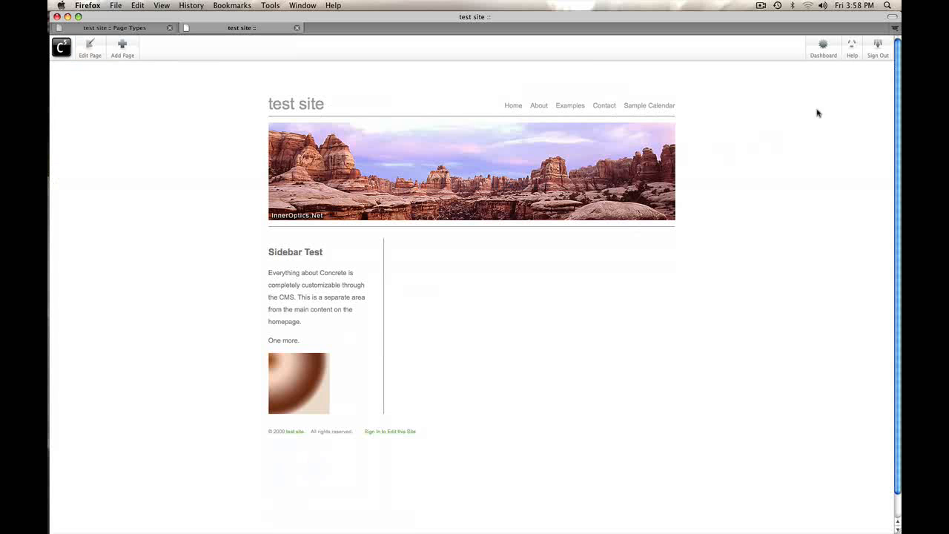
mouse_move(578, 114)
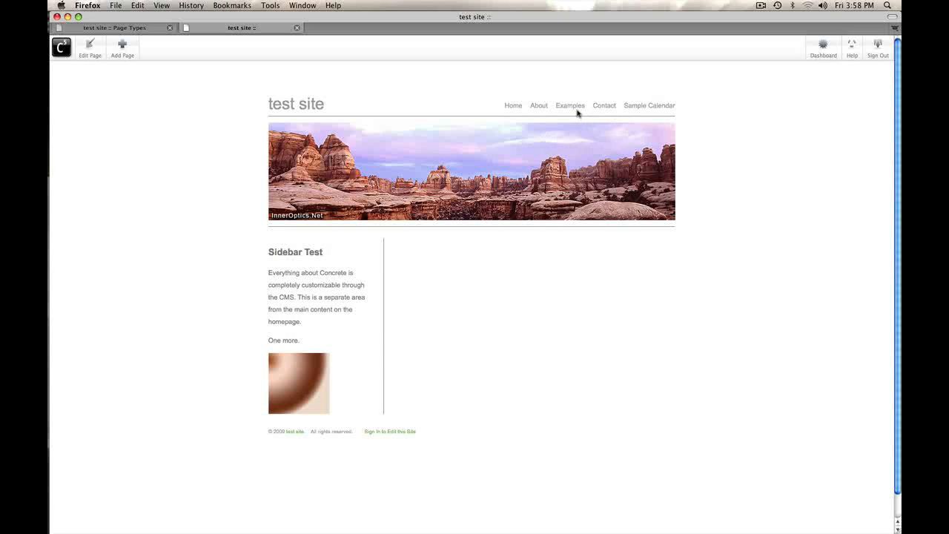
- Visit Examples, Contact, Sitemap and Search pages, ending on the About page
left_click(569, 105)
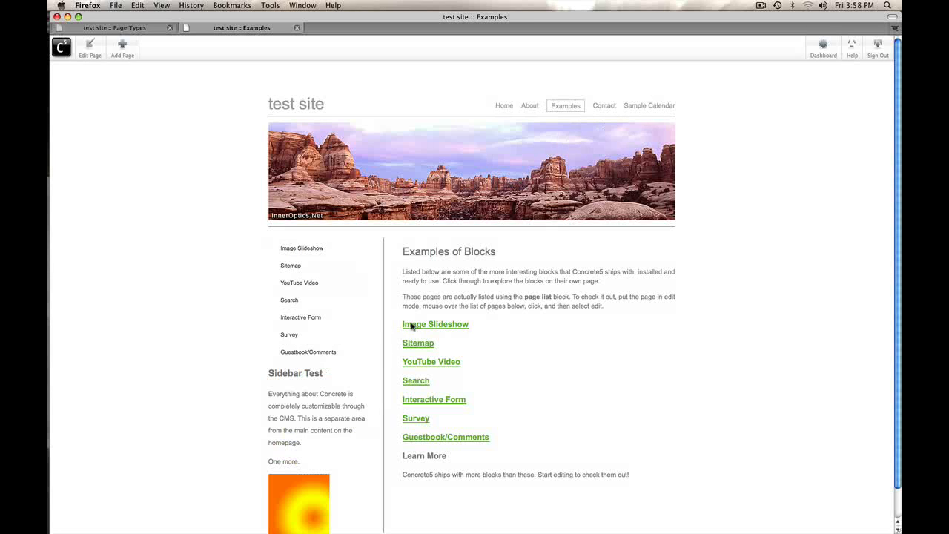
mouse_move(616, 119)
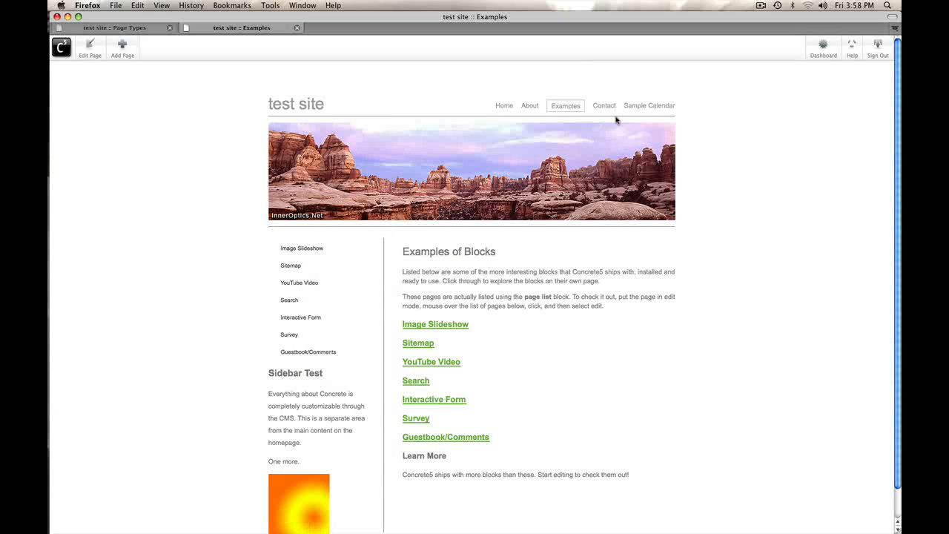
left_click(604, 105)
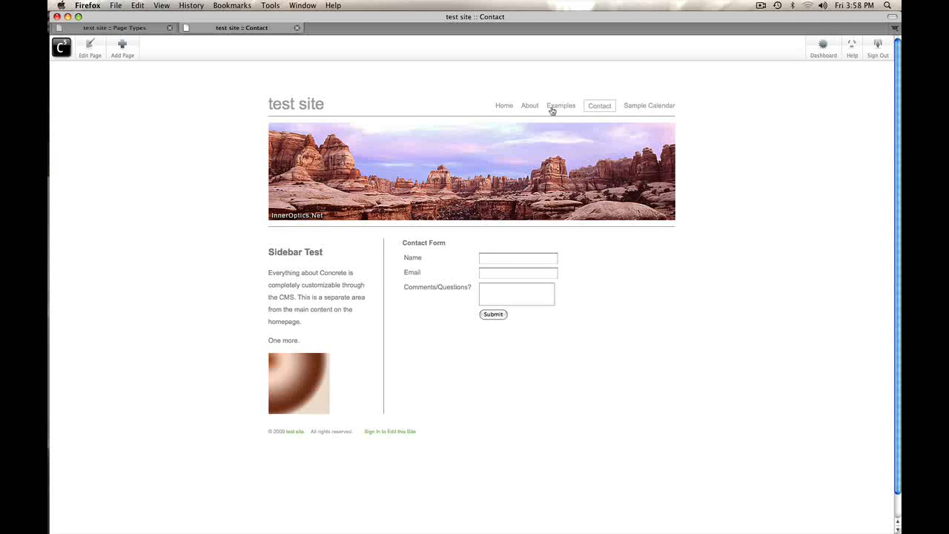
left_click(561, 105)
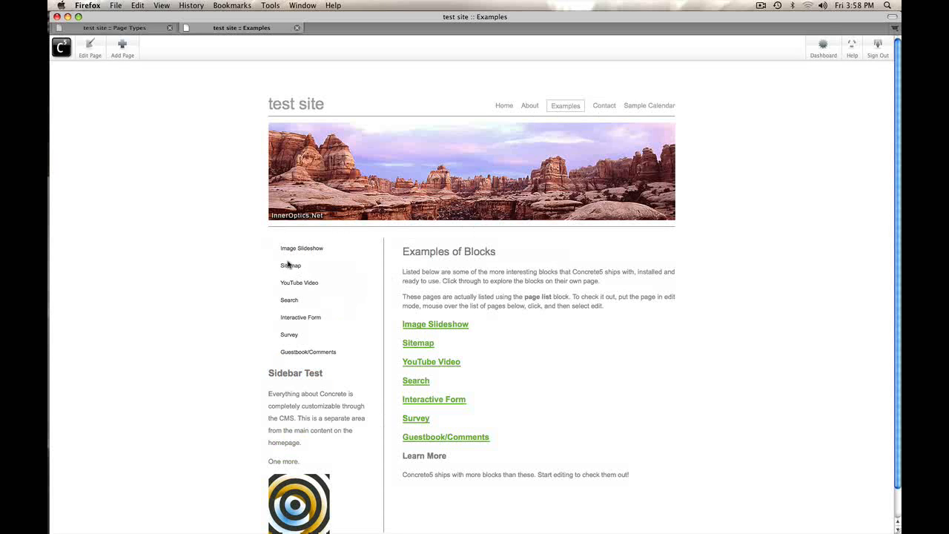
left_click(291, 265)
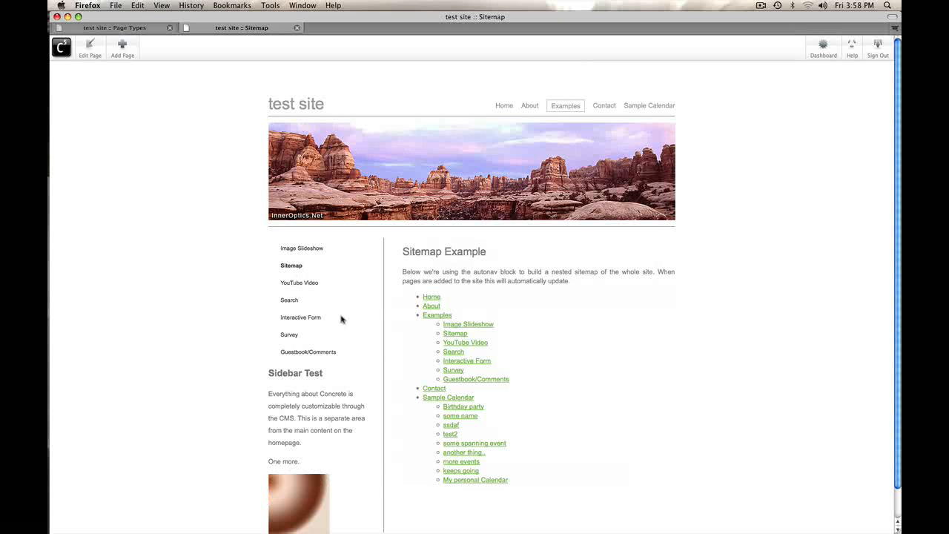
left_click(290, 301)
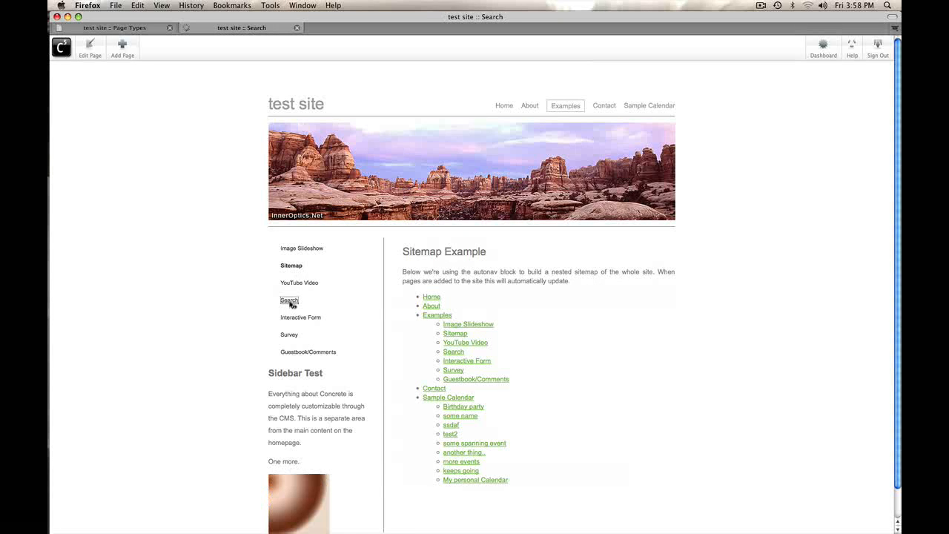
left_click(289, 300)
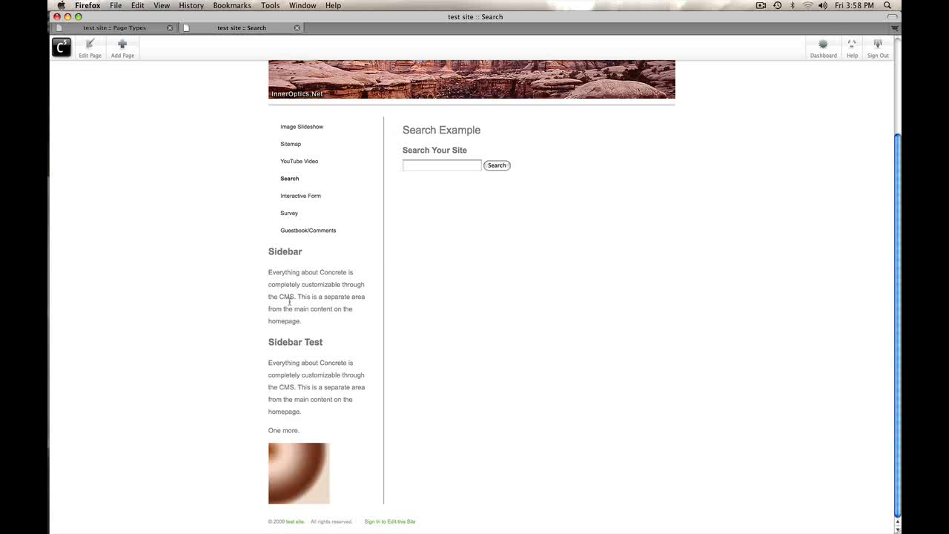
scroll("up", 3)
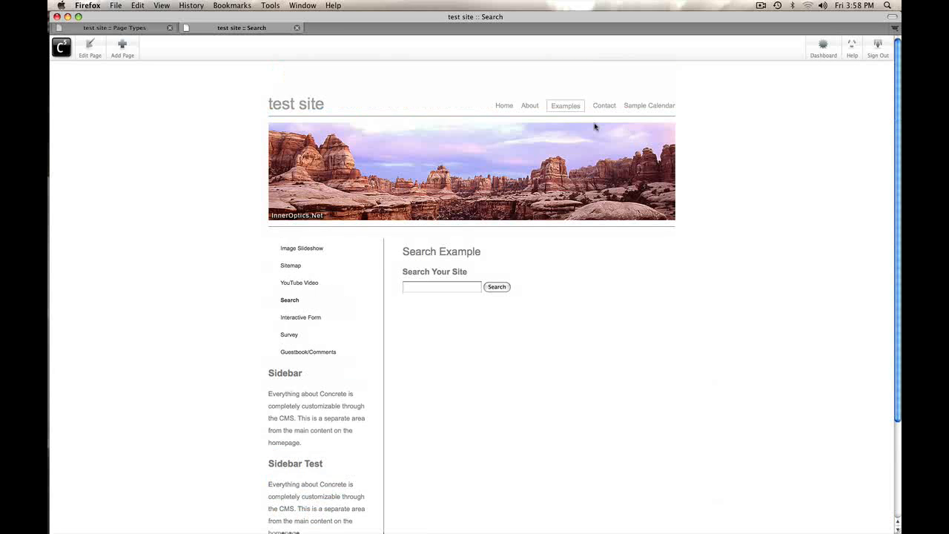
left_click(529, 105)
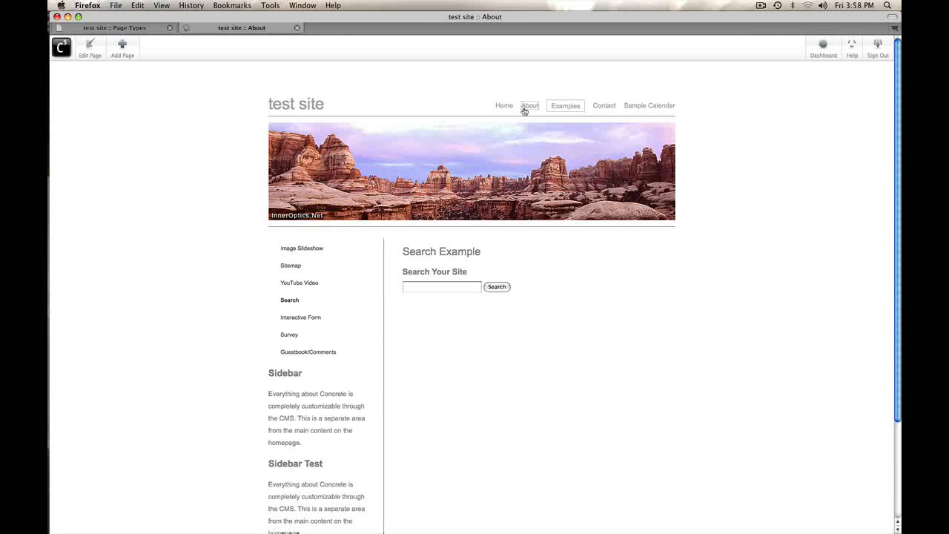
left_click(531, 105)
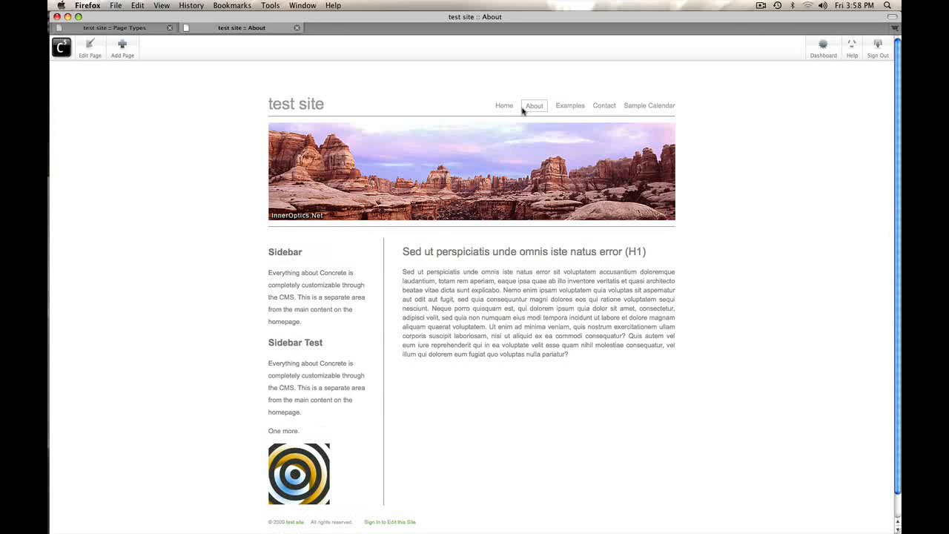